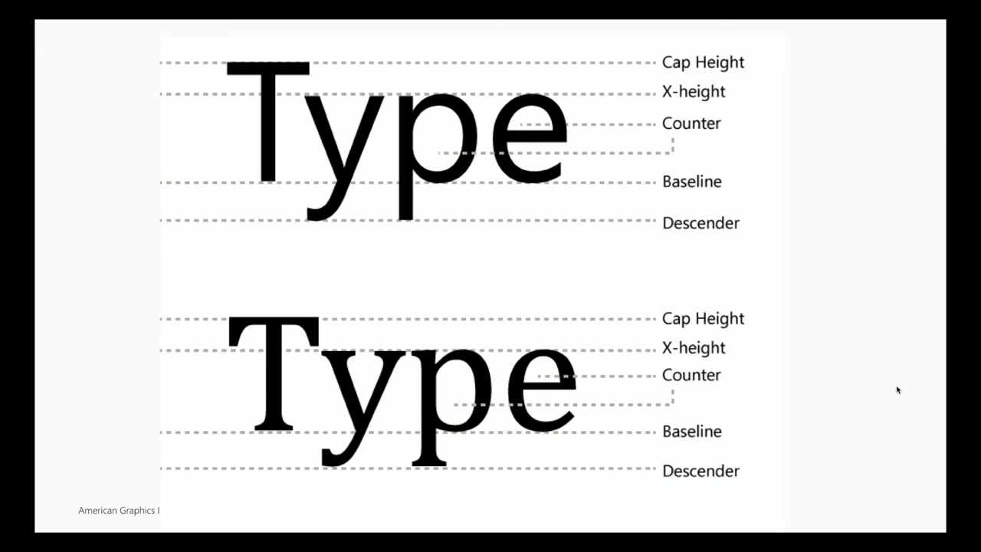
# Bring up the Untitled Illustrator document holding the lorem ipsum area-type frame.
pyautogui.press('Right')
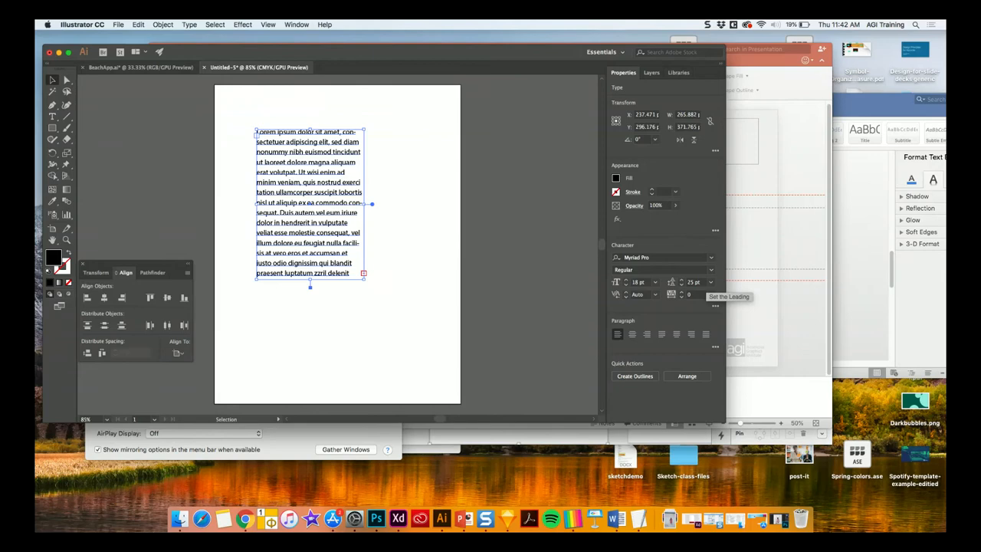
# In Guides & Grid preferences, set 4 subdivisions per 25 pt gridline and confirm.
pyautogui.click(82, 23)
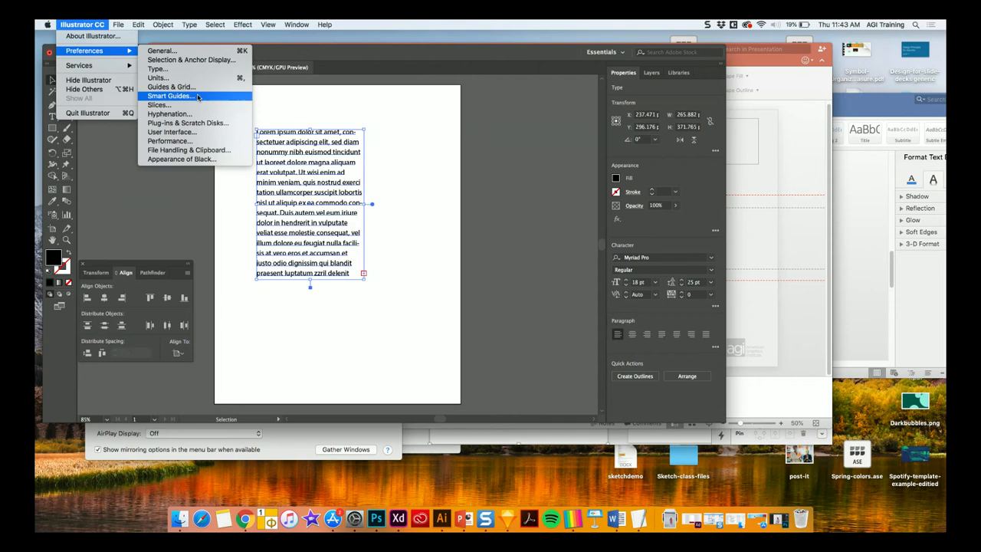
pyautogui.click(170, 87)
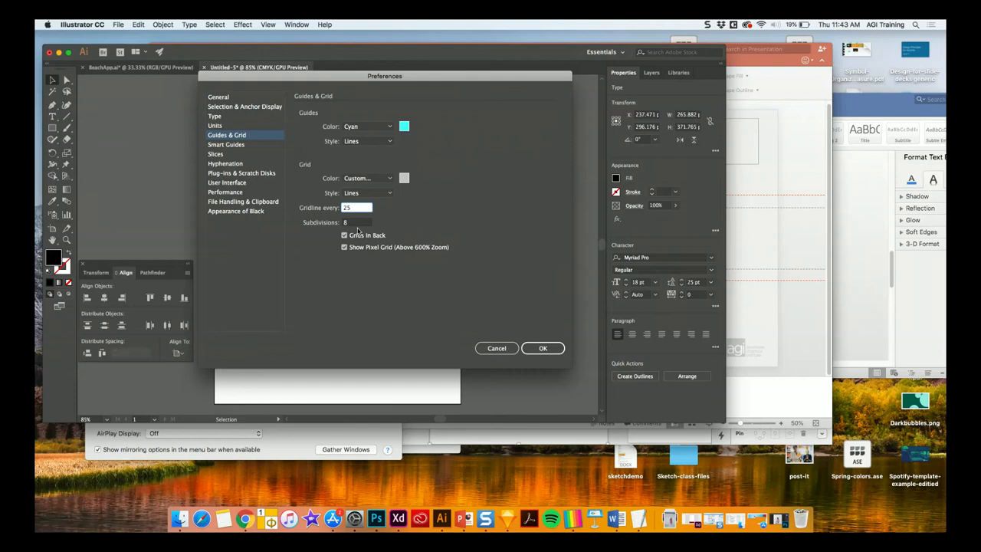
pyautogui.write('4')
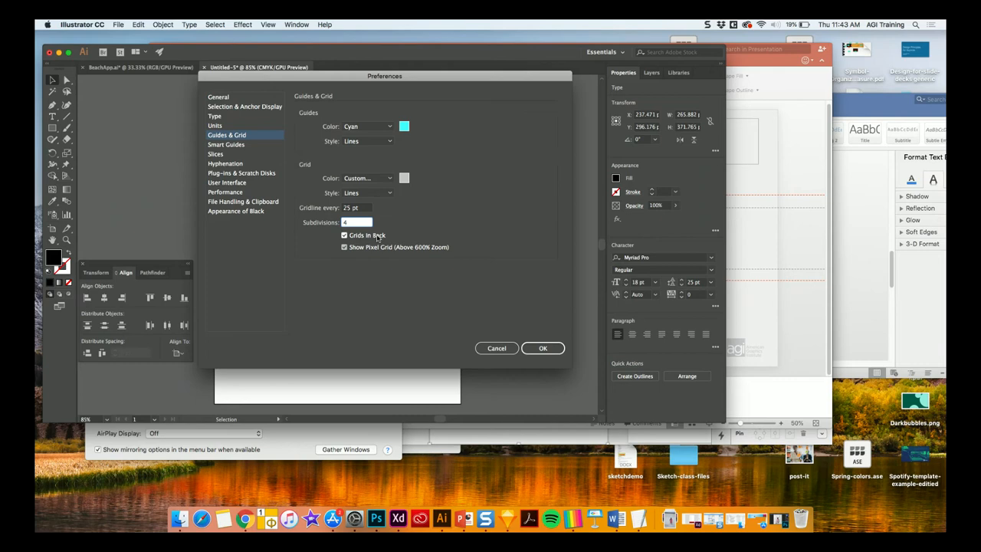
pyautogui.click(543, 348)
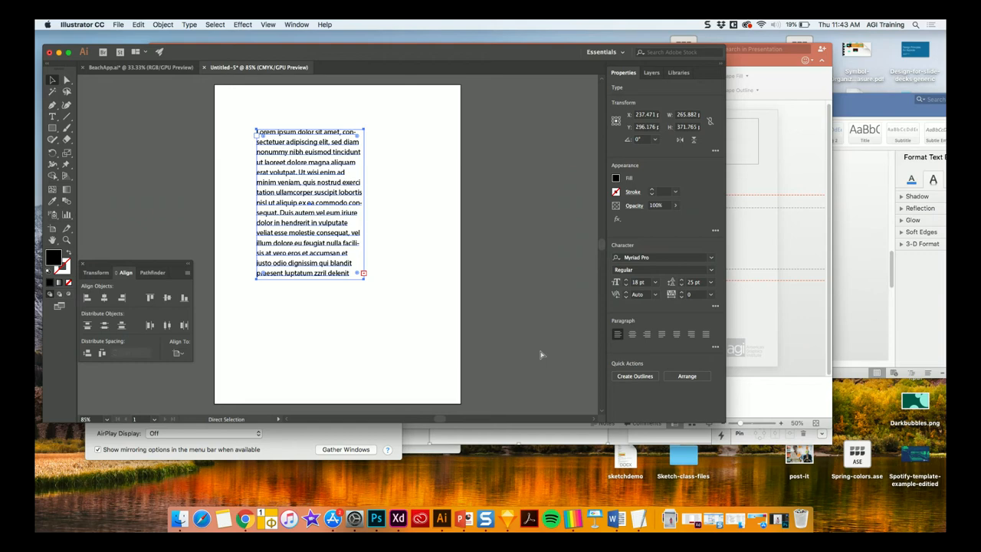
pyautogui.click(521, 352)
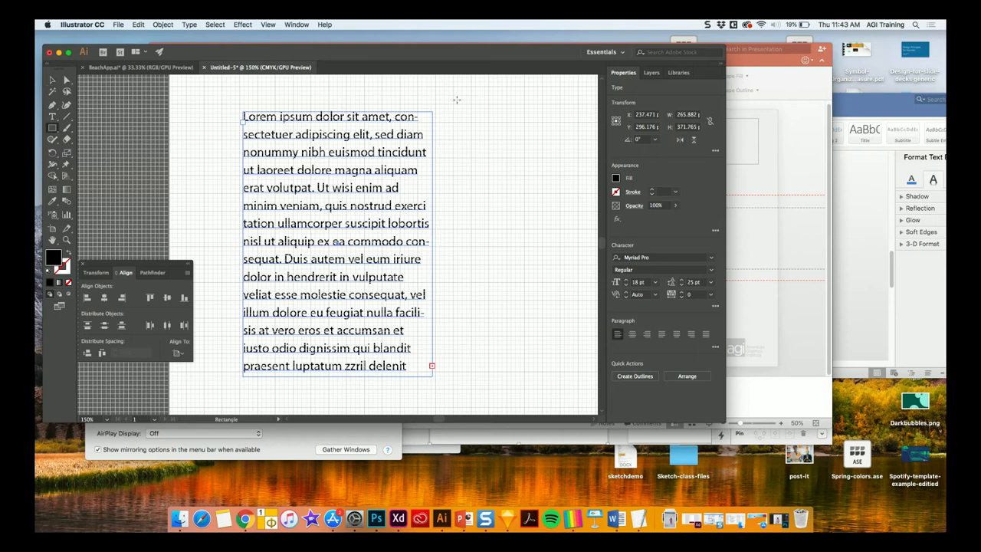
# Draw a square right of the text, copy it just below, and type 'Headline'.
pyautogui.moveTo(452, 103); pyautogui.dragTo(525, 176)
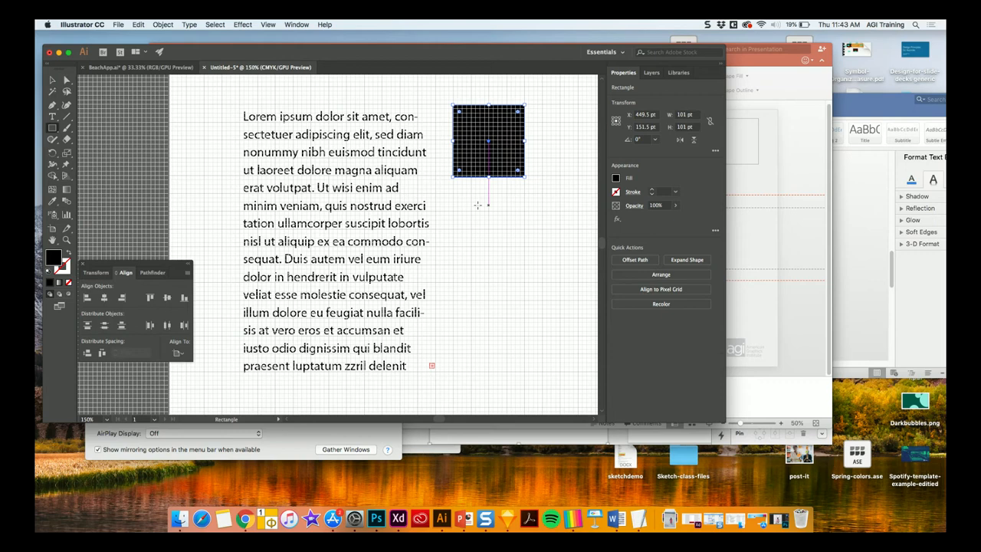
pyautogui.moveTo(488, 141); pyautogui.dragTo(488, 228)
pyautogui.write('H')
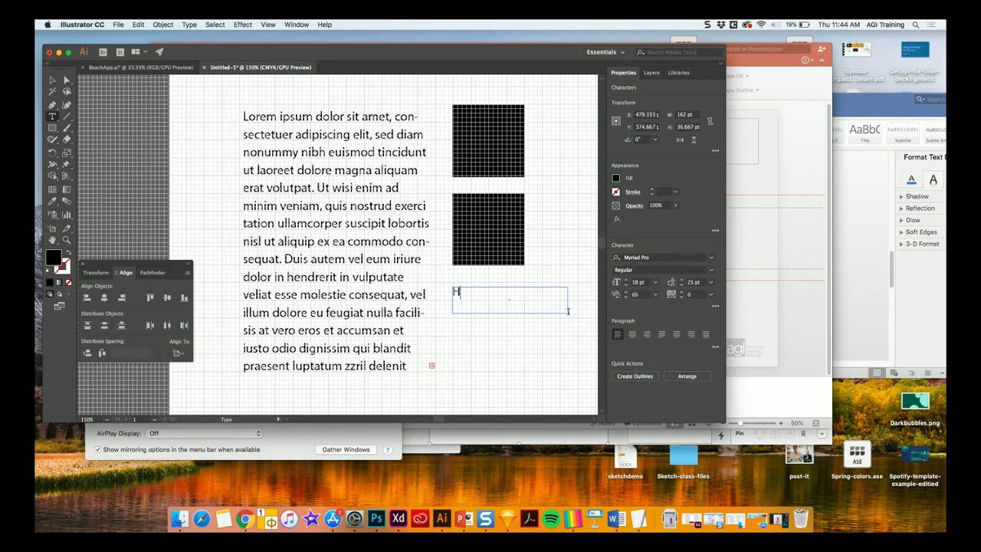
pyautogui.write('eadline')
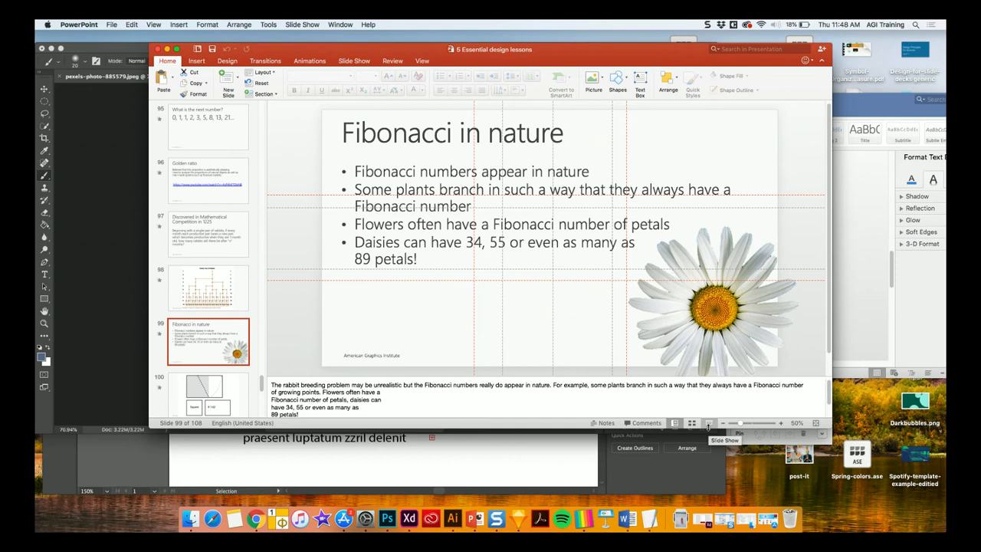
pyautogui.moveTo(627, 519)
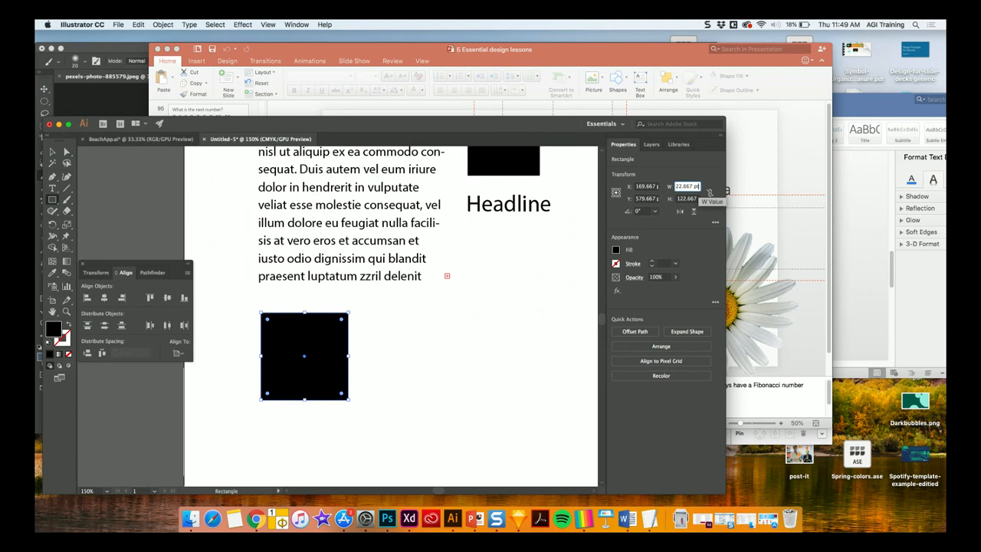
# Multiply the black rectangle's width by 1.62 in the Properties W field.
pyautogui.write('7 pt*1.62')
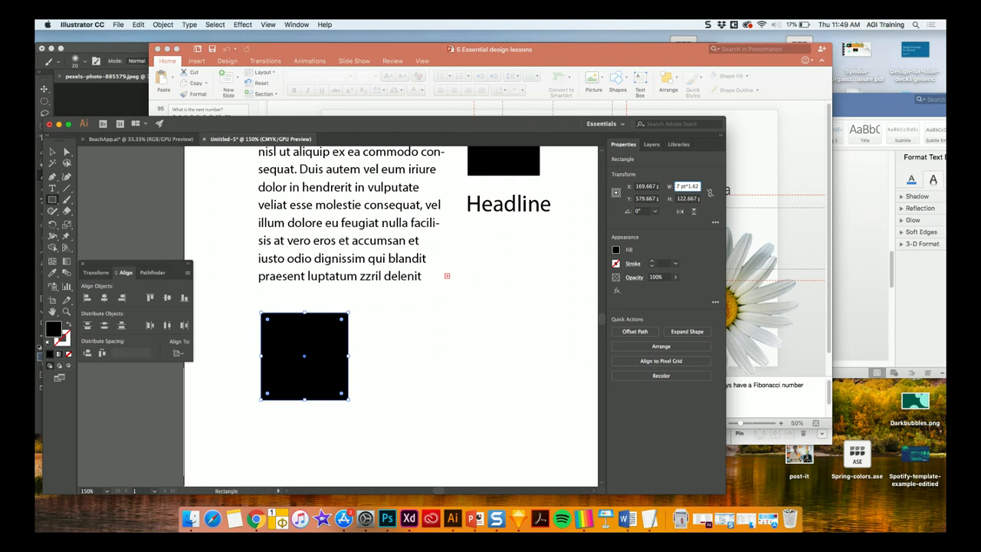
pyautogui.moveTo(349, 355); pyautogui.dragTo(376, 355)
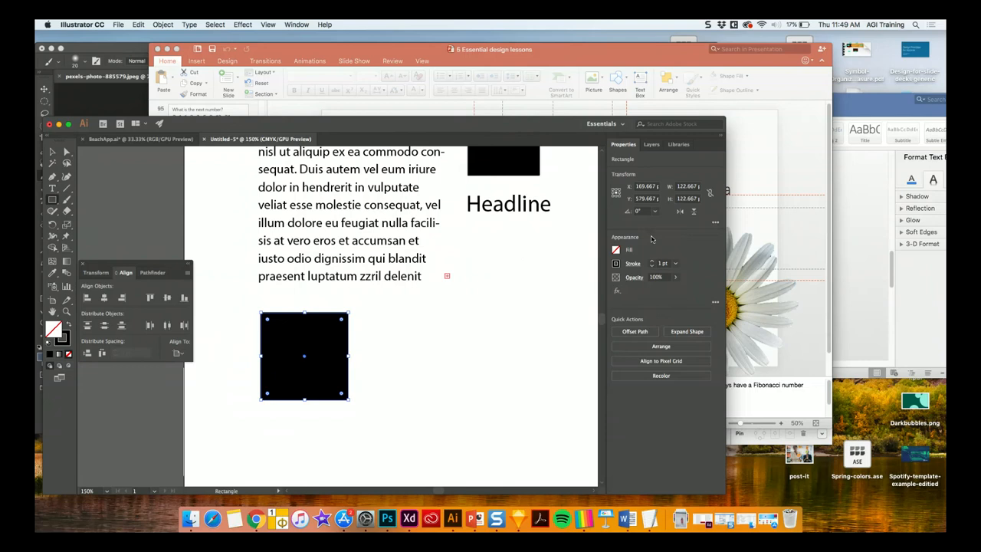
# Make the square an unfilled 1 pt black outline beside a narrower rectangle.
pyautogui.click(684, 186)
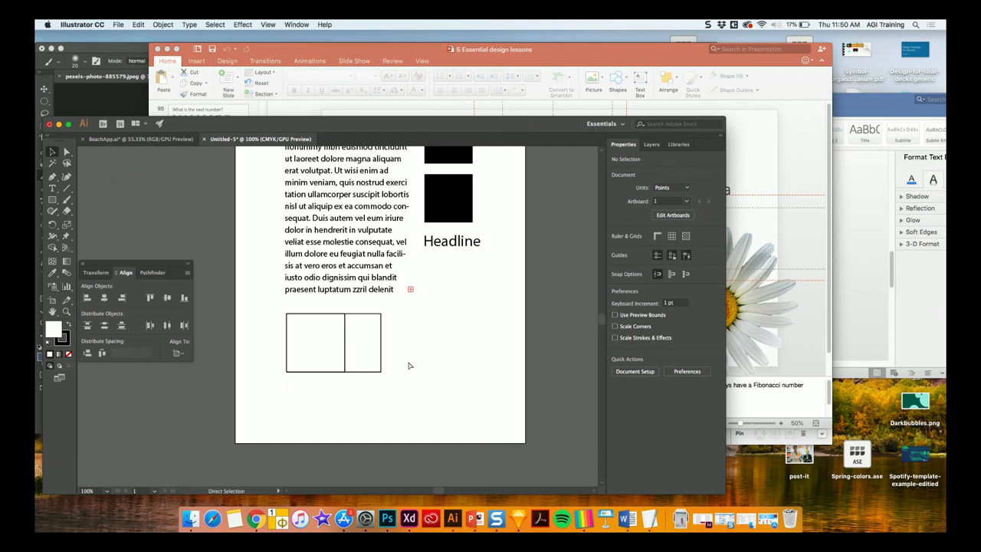
pyautogui.click(333, 341)
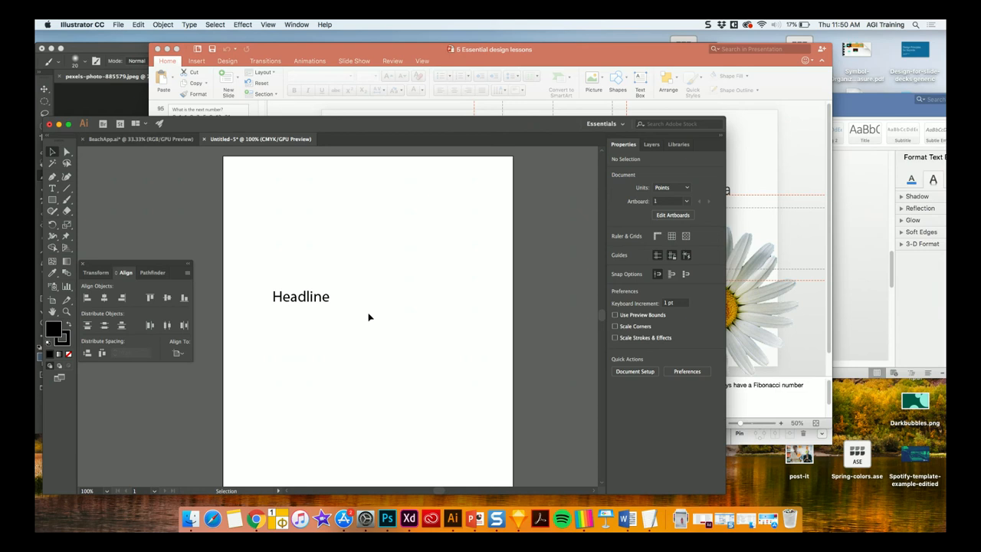
pyautogui.moveTo(536, 462)
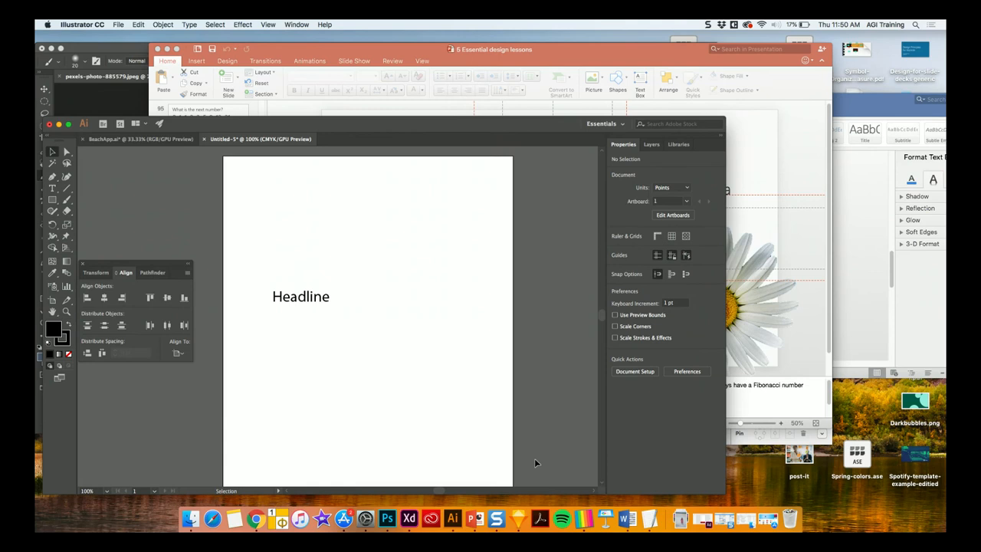
# Launch PhiMatrix Golden Ratio Design from the Dock over the Headline-only artboard.
pyautogui.click(278, 519)
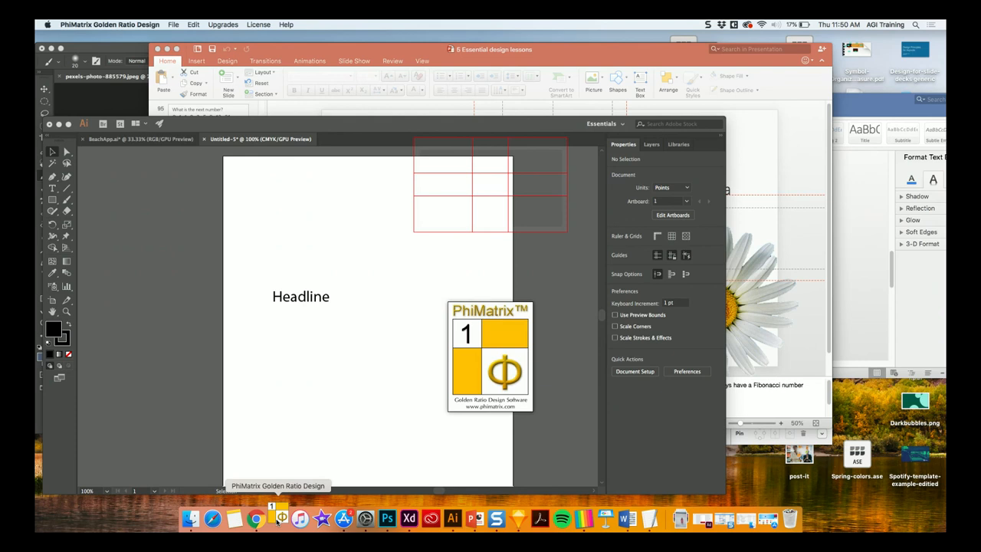